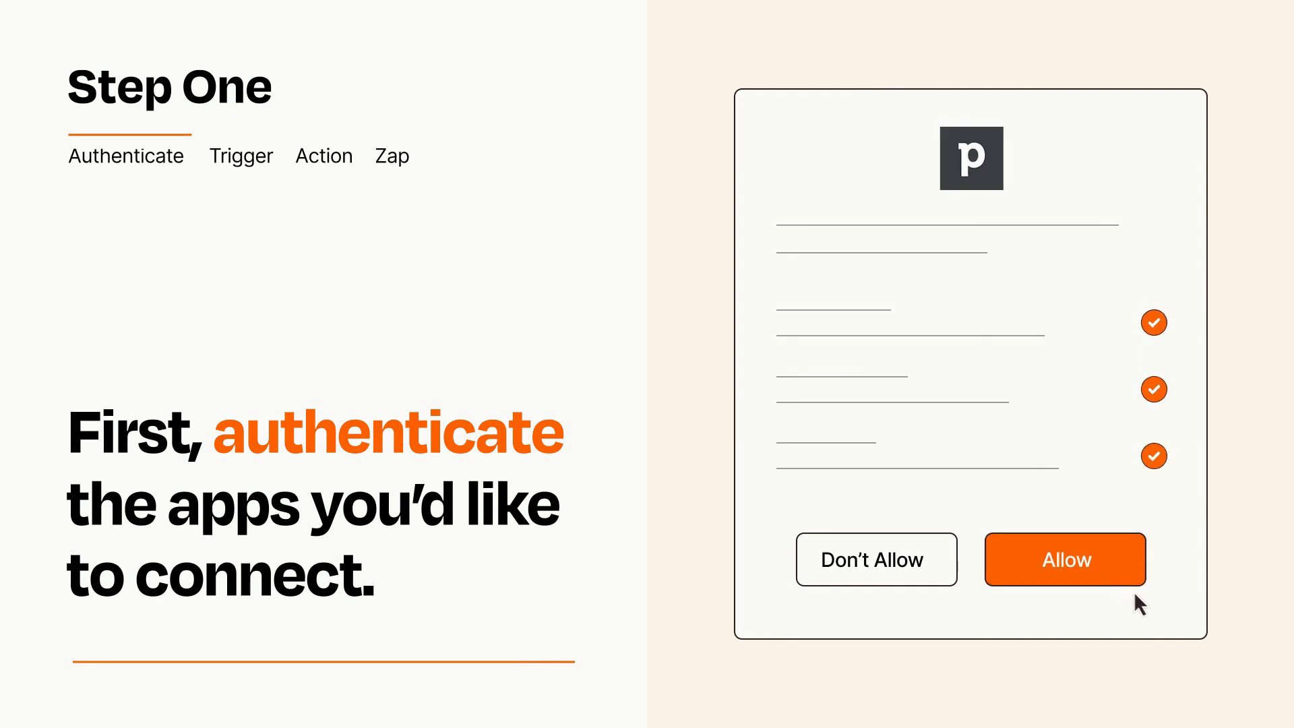
Allow Pipedrive access and move on to choosing the trigger app and event.
click(1063, 558)
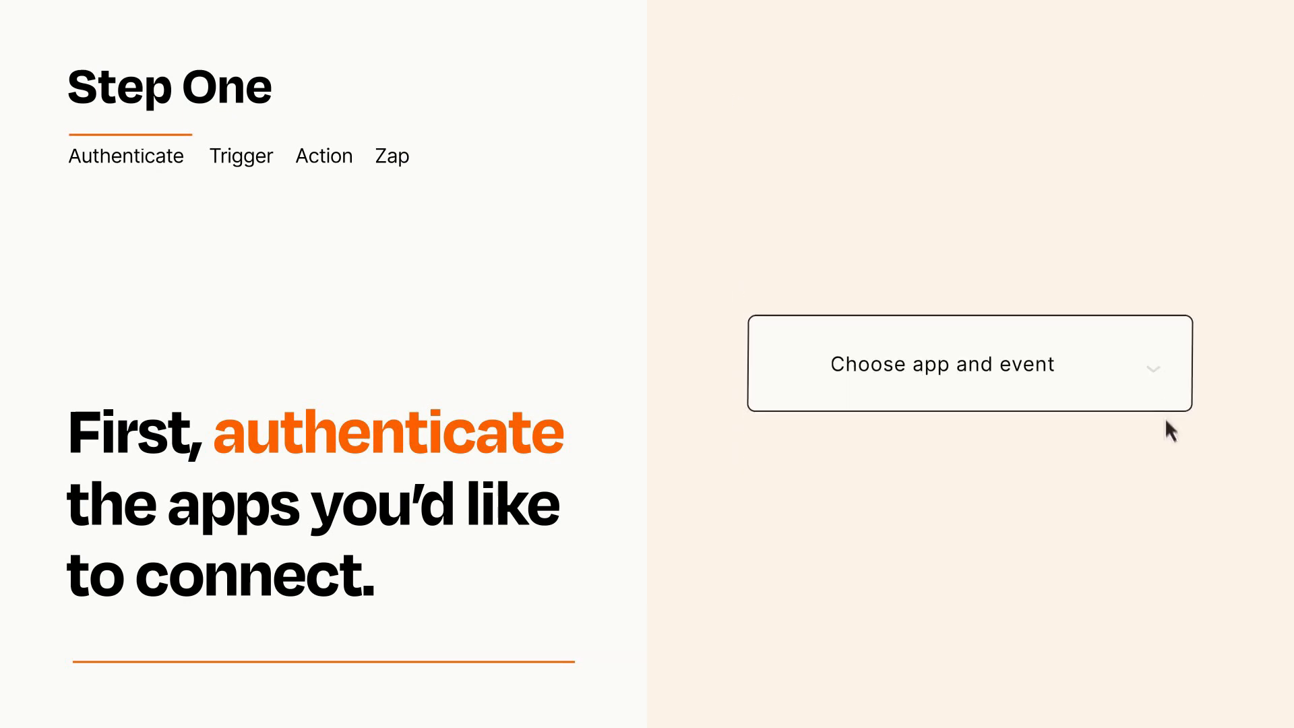
click(968, 362)
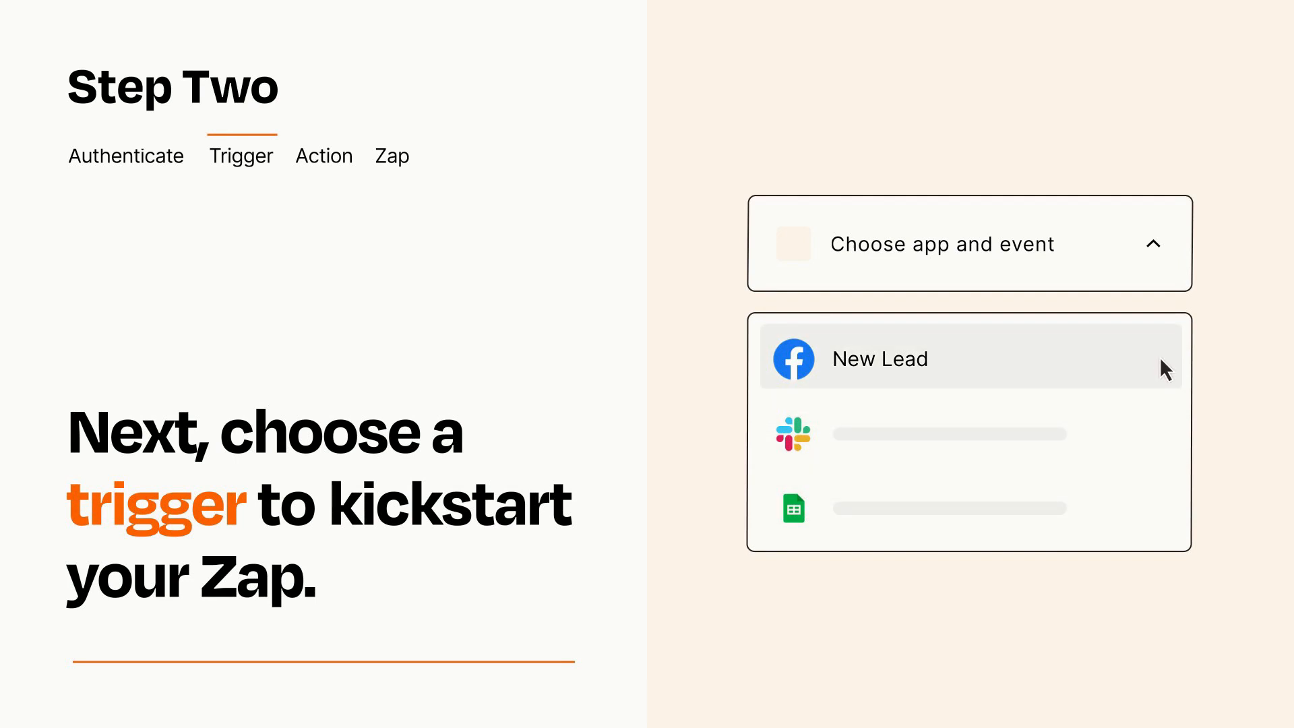
mouse_move(1164, 373)
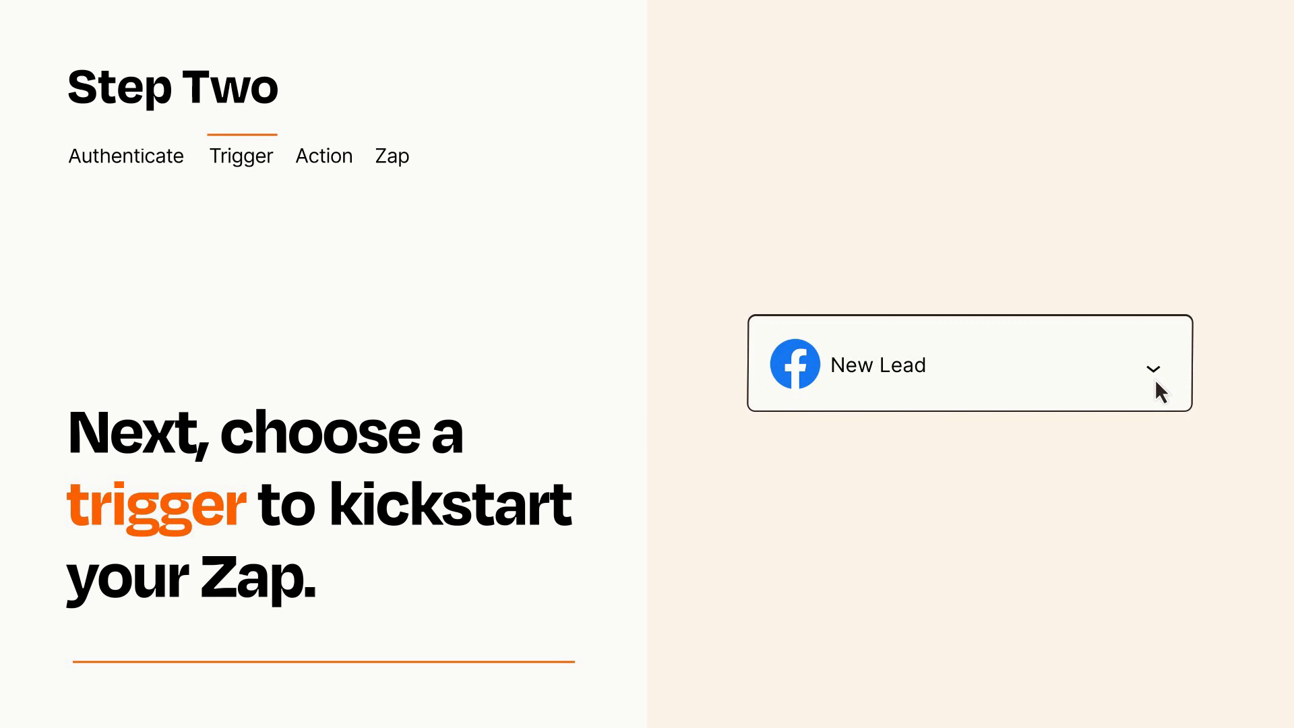
mouse_move(1172, 387)
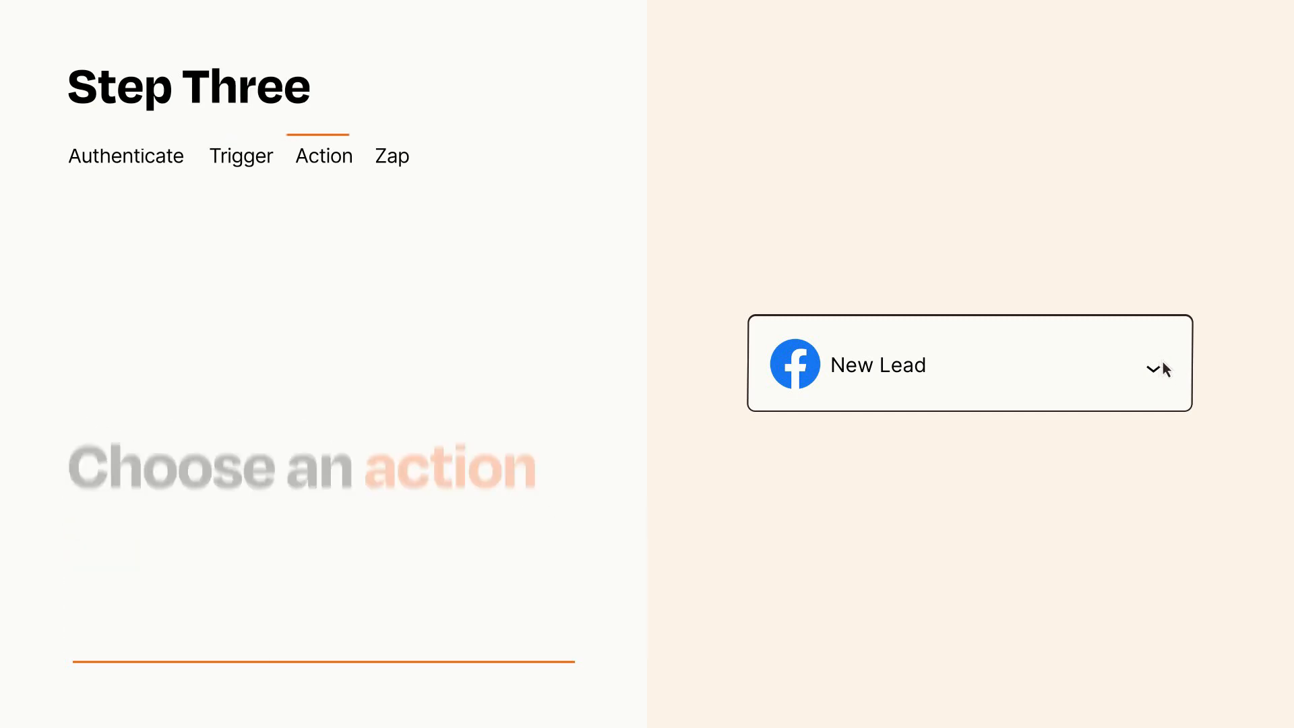
Add the Pipedrive Create Person action after Facebook New Lead and publish the Zap.
click(969, 363)
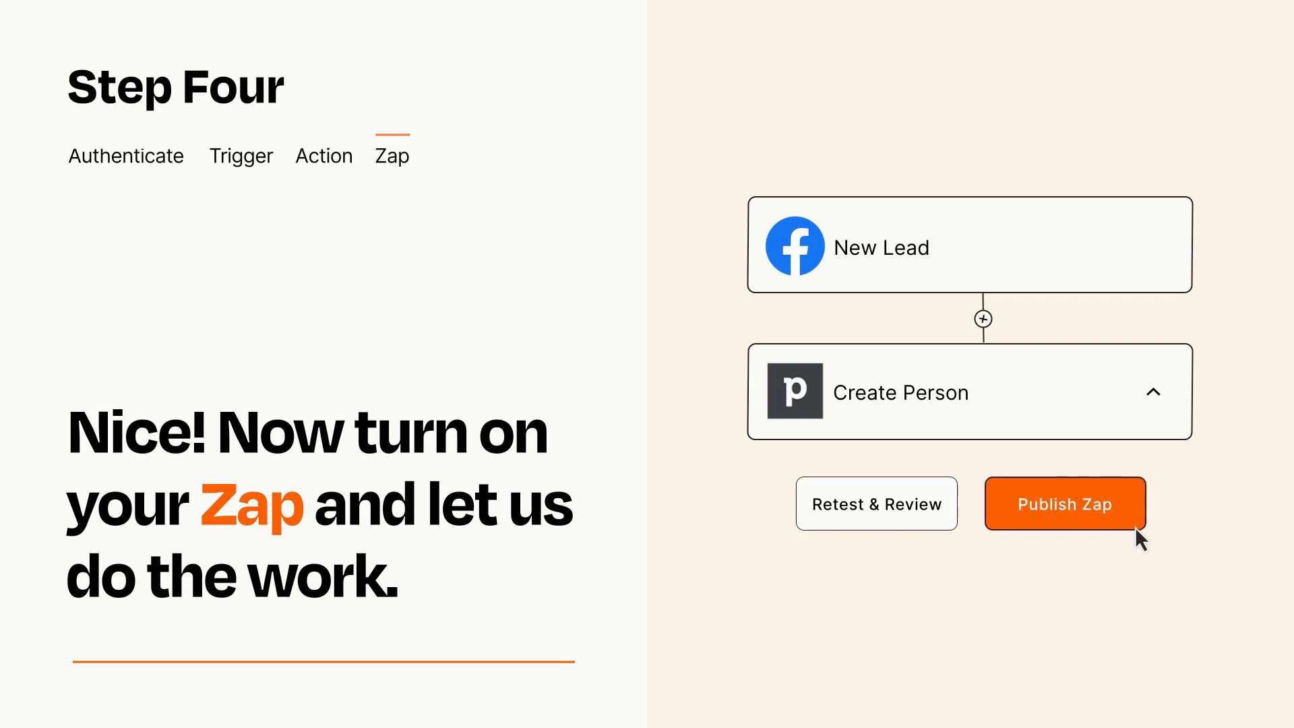
click(1063, 503)
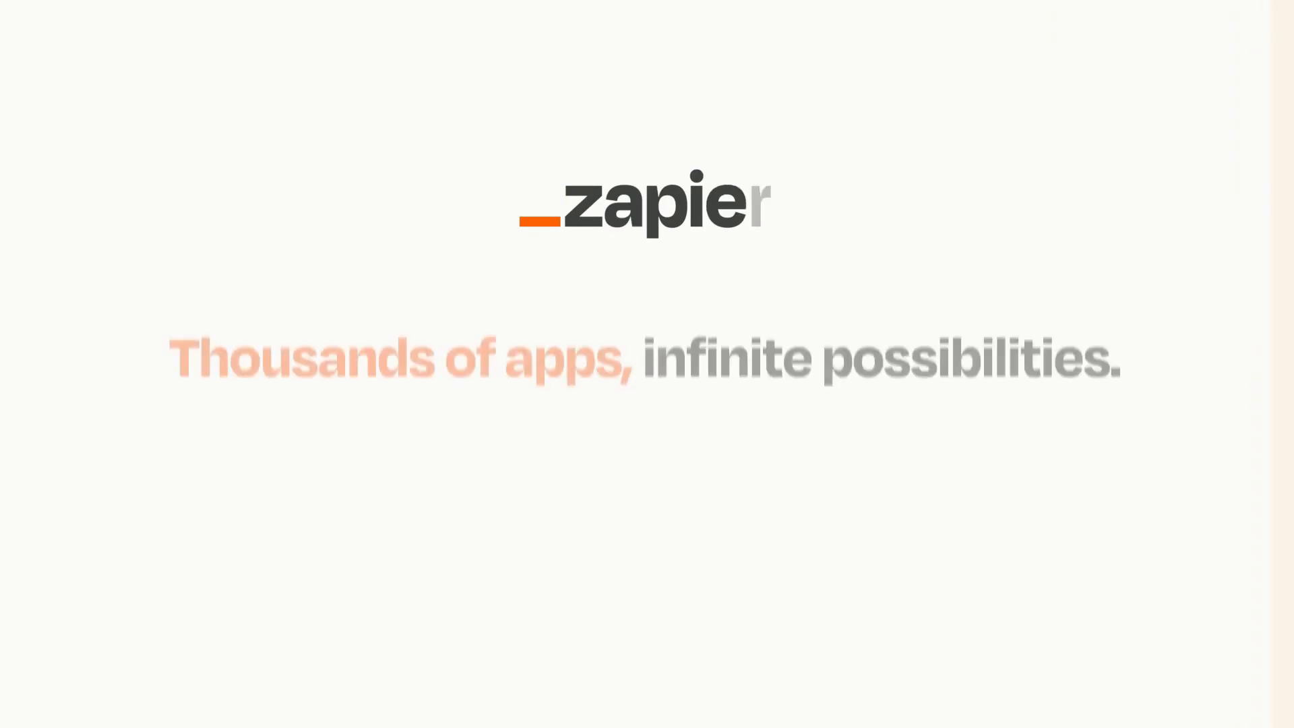